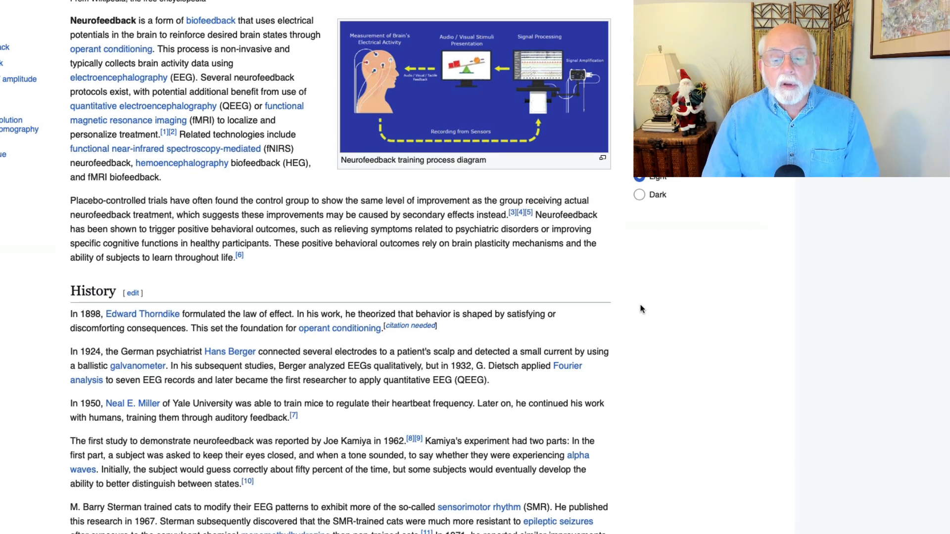
{"action": "scroll", "scroll_direction": "down", "scroll_amount": 3}
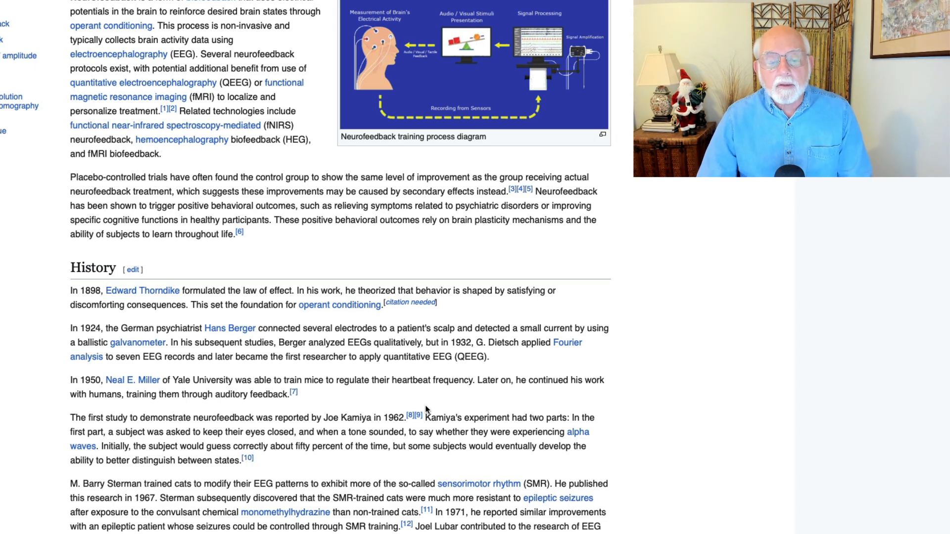
{"action": "mouse_move", "coordinate": [402, 379]}
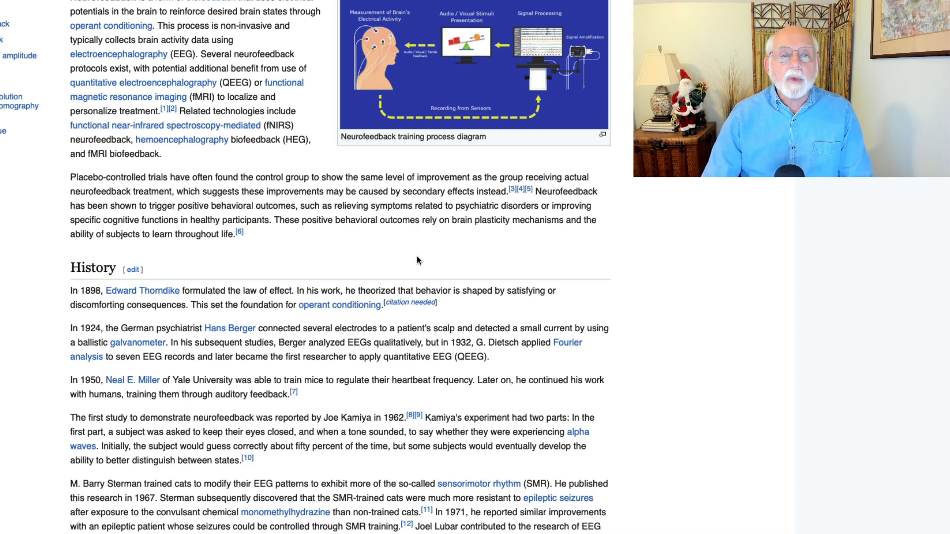
{"action": "mouse_move", "coordinate": [460, 65]}
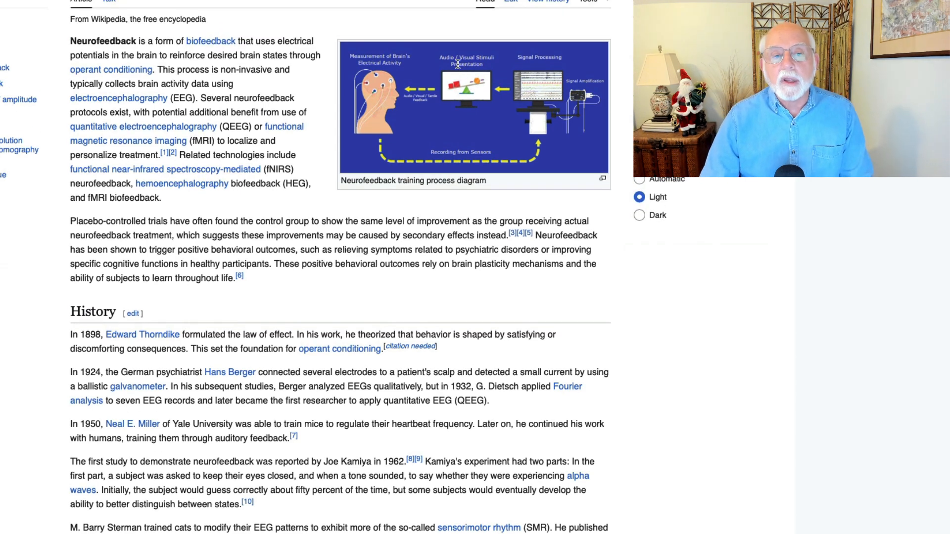
{"action": "mouse_move", "coordinate": [428, 122]}
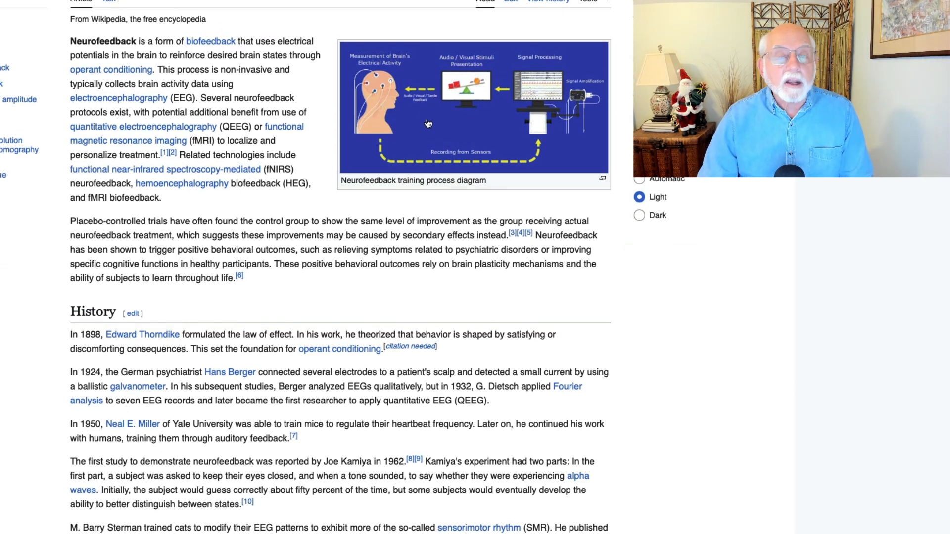
{"action": "mouse_move", "coordinate": [436, 123]}
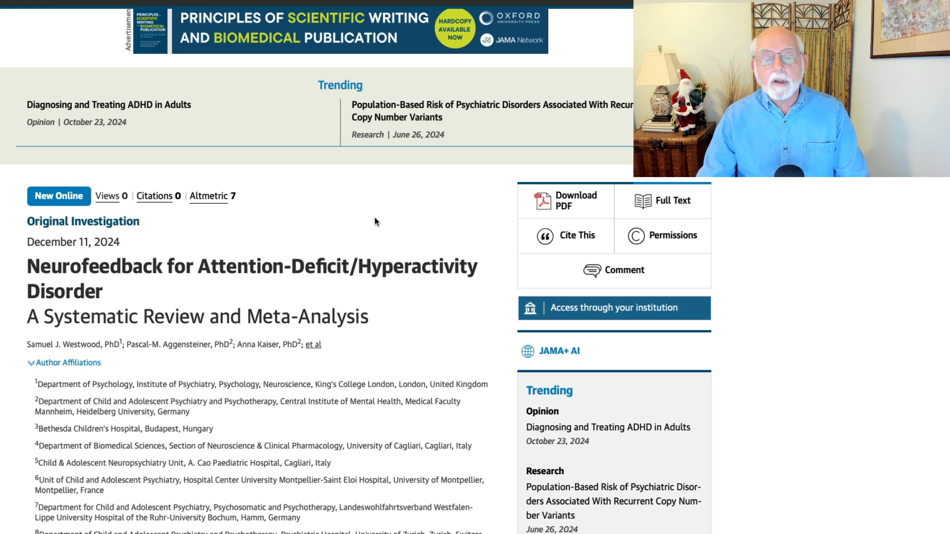
{"action": "mouse_move", "coordinate": [362, 240]}
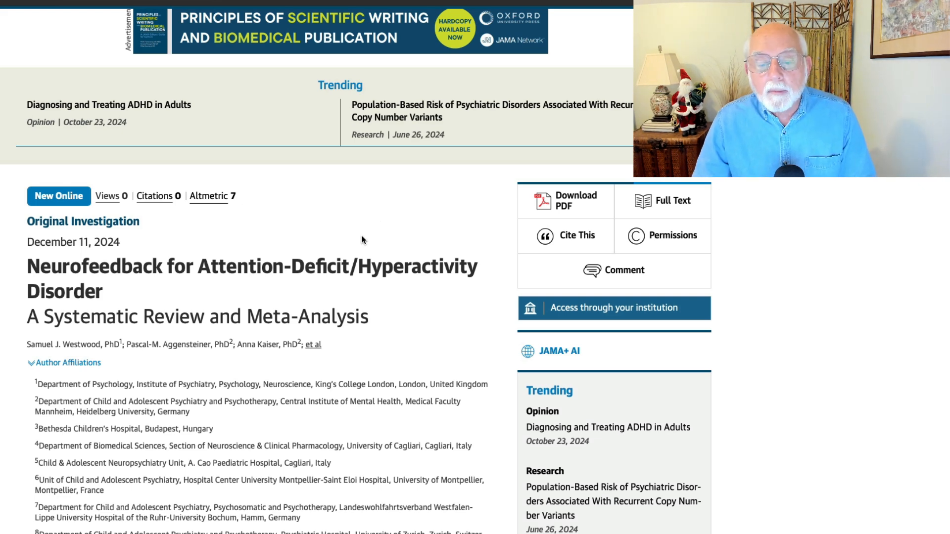
{"action": "scroll", "scroll_direction": "down", "scroll_amount": 3}
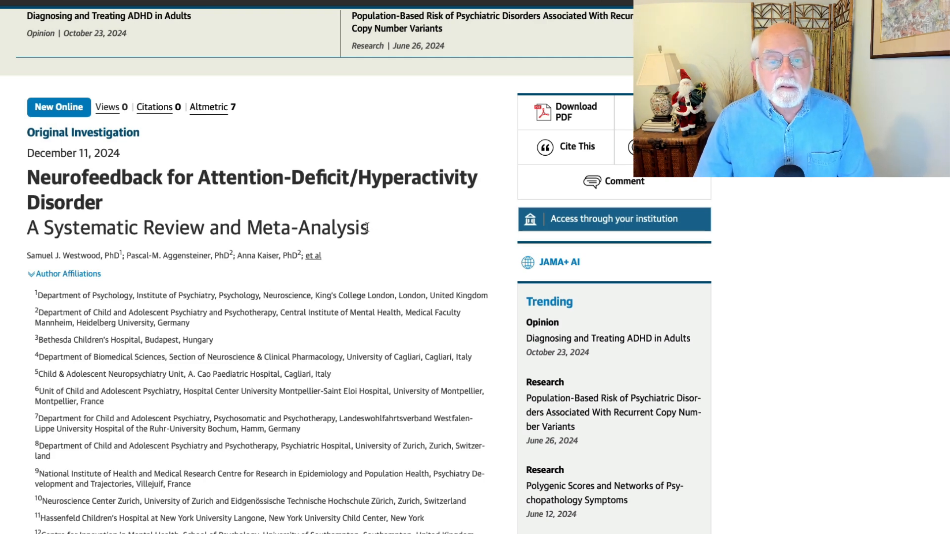
{"action": "scroll", "scroll_direction": "down", "scroll_amount": 3}
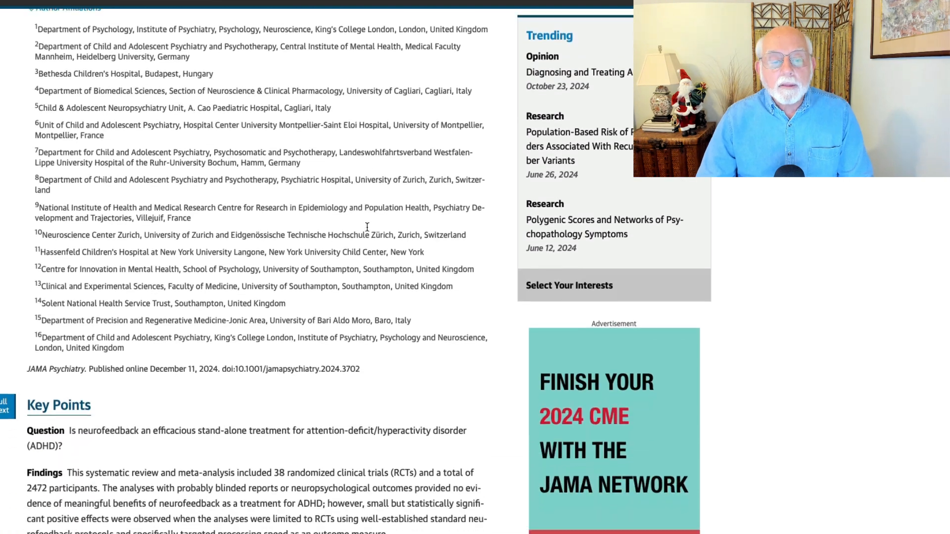
{"action": "scroll", "scroll_direction": "down", "scroll_amount": 3}
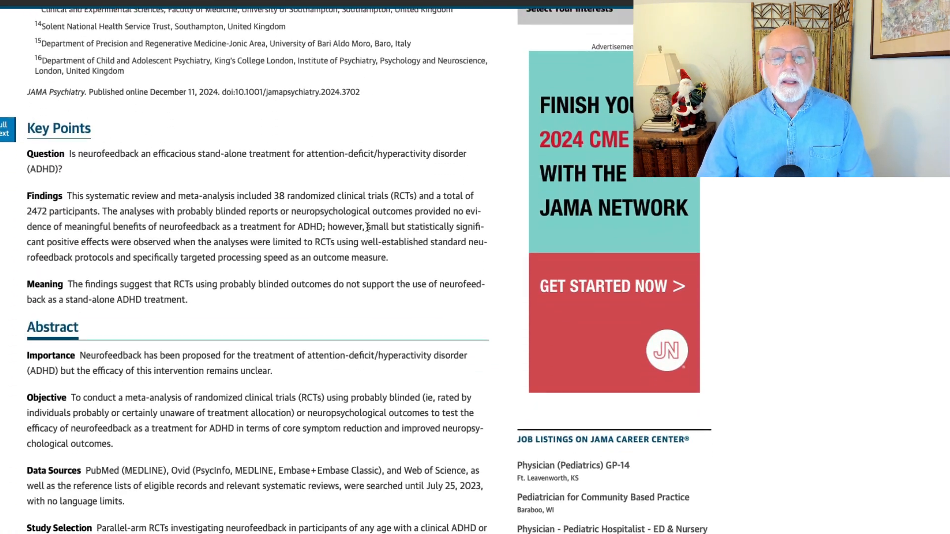
{"action": "scroll", "scroll_direction": "down", "scroll_amount": 3}
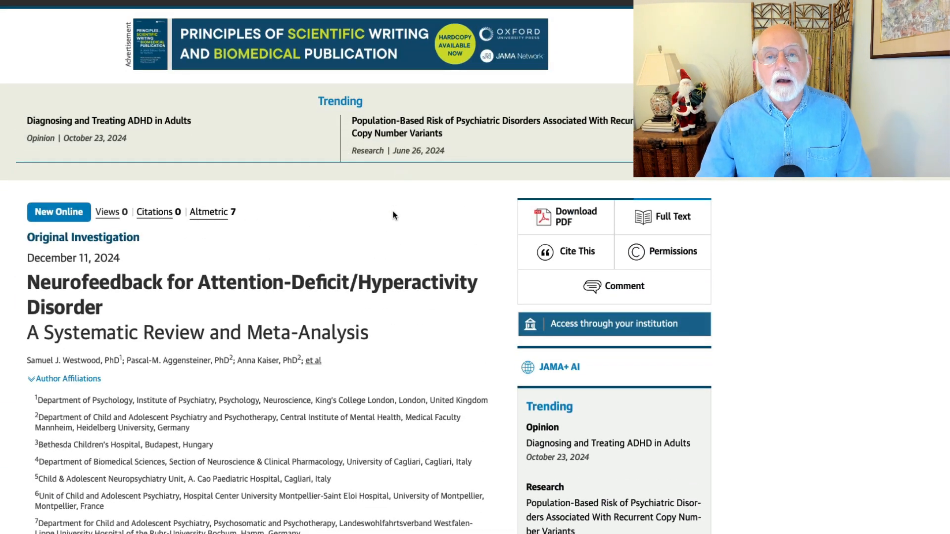
{"action": "mouse_move", "coordinate": [412, 216]}
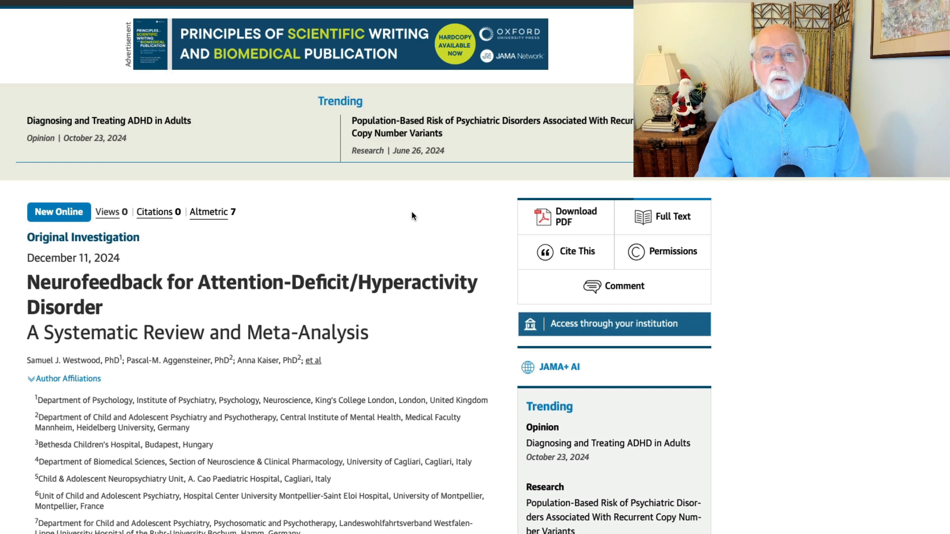